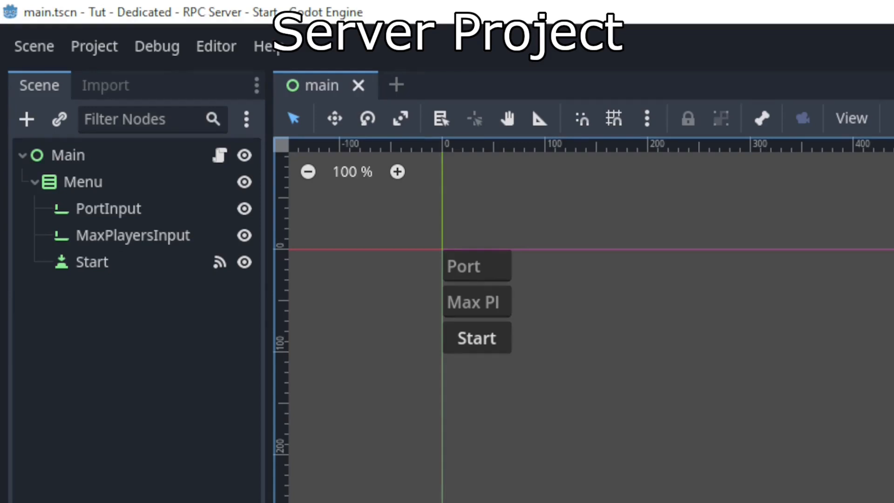
- Add 'multiplayer.multiplayer_peer = multiplayer_peer' and '$Menu.visible = false' after create_server
{"action": "left_click", "coordinate": [91, 262]}
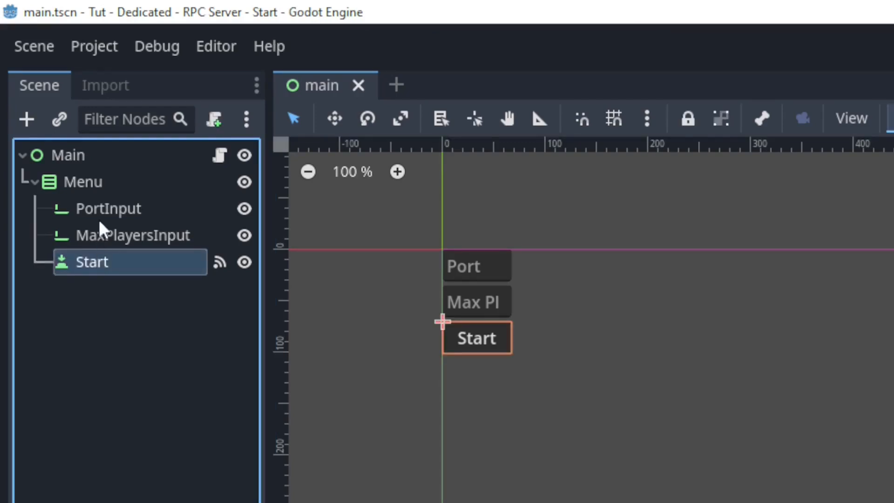
{"action": "left_click", "coordinate": [137, 235]}
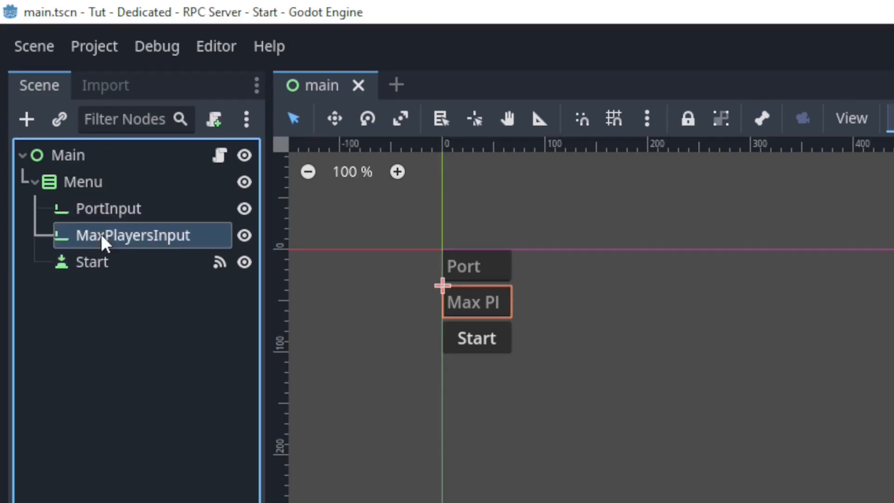
{"action": "mouse_move", "coordinate": [132, 235]}
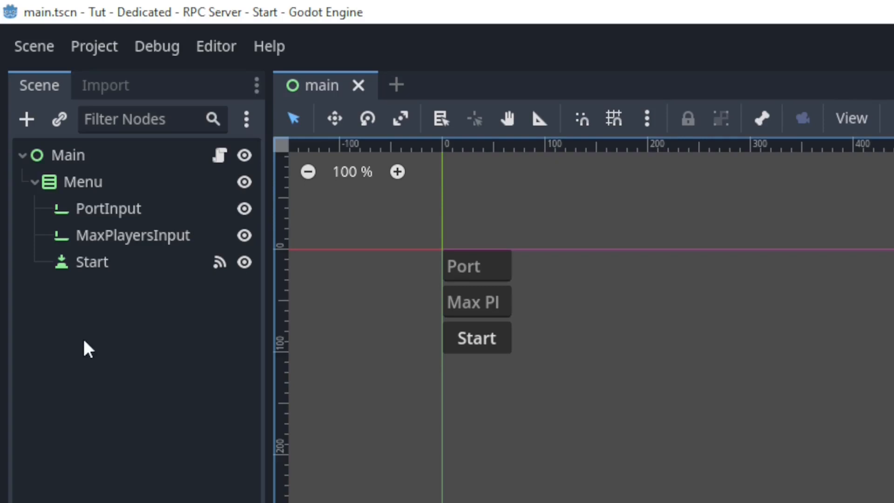
{"action": "left_click", "coordinate": [91, 262]}
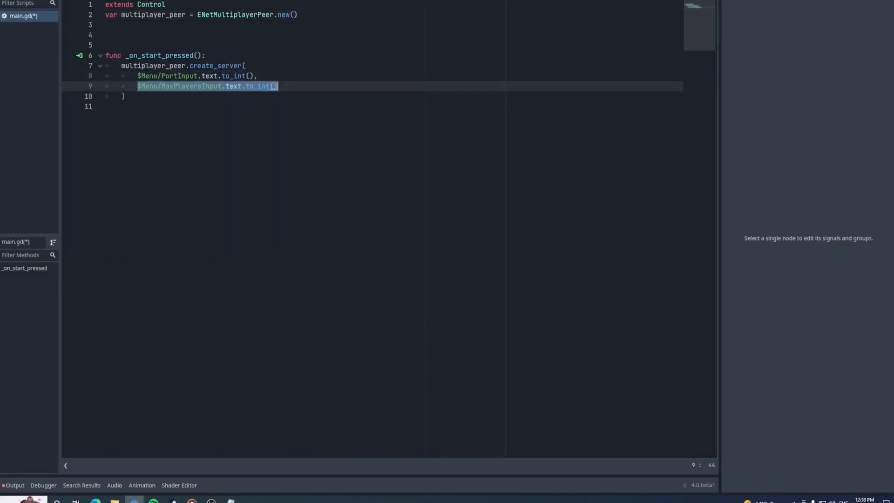
{"action": "type", "text": "multiplayer.multiplayer_peer = multiplayer_peer"}
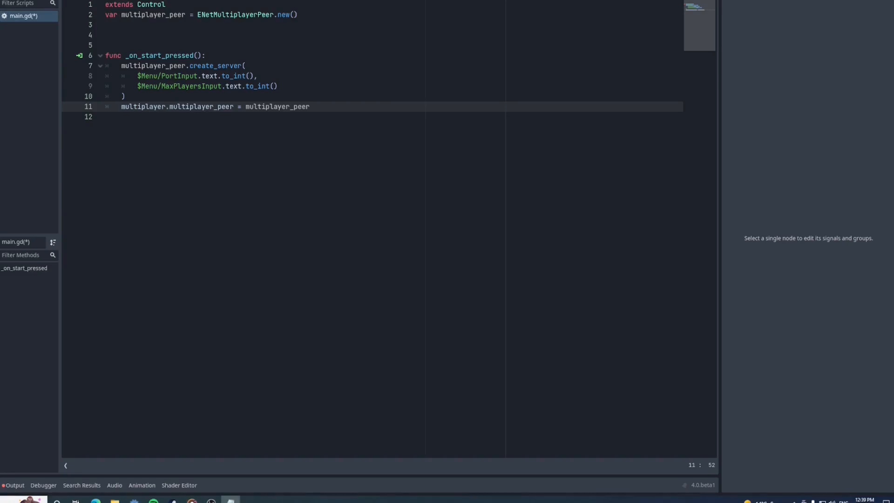
{"action": "type", "text": "$Menu.visible = false"}
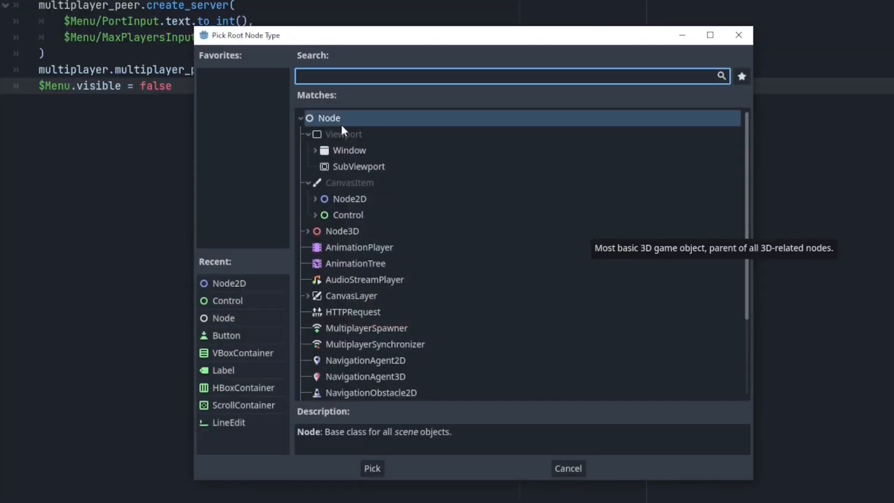
- Make a Node-rooted PlayerCharacter scene whose script sets name = str(get_multiplayer_authority()), then return to main.gd
{"action": "left_click", "coordinate": [371, 468]}
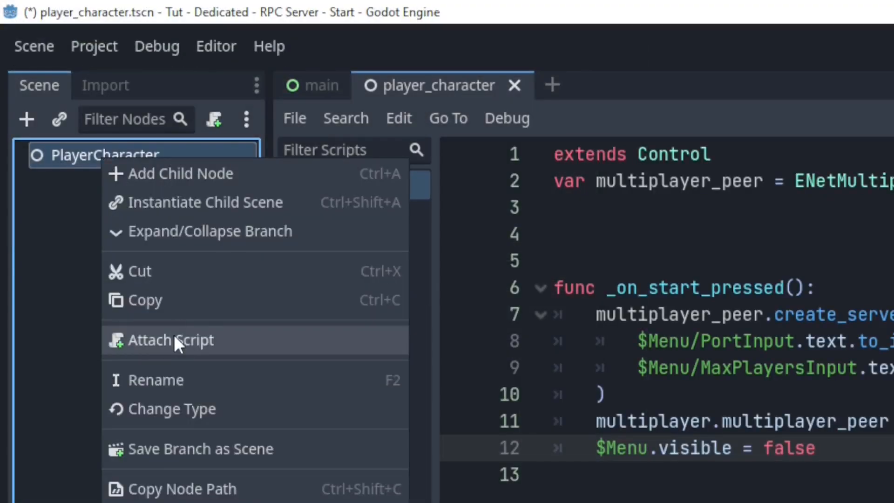
{"action": "left_click", "coordinate": [170, 340]}
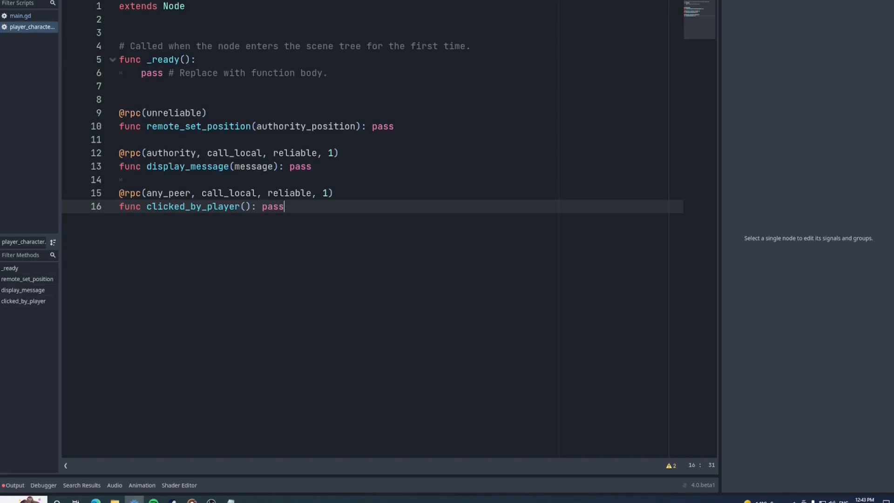
{"action": "type", "text": "name = str(get_multiplayer_authority())"}
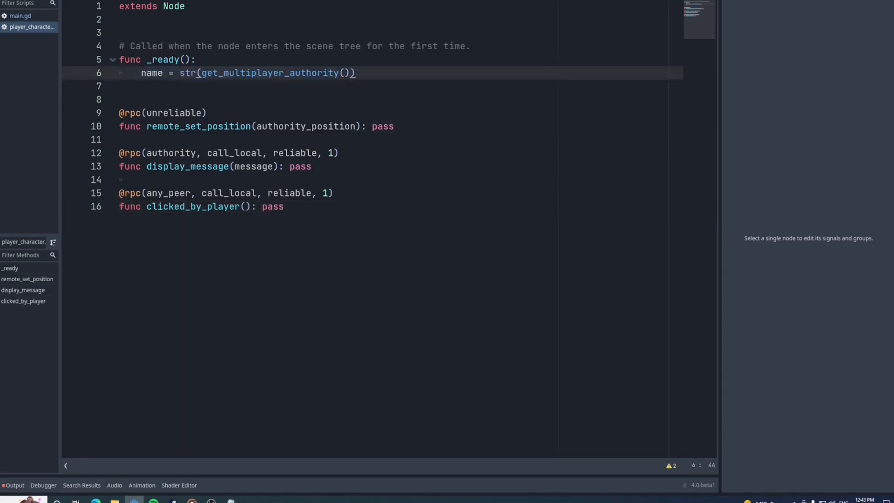
{"action": "left_click", "coordinate": [20, 16]}
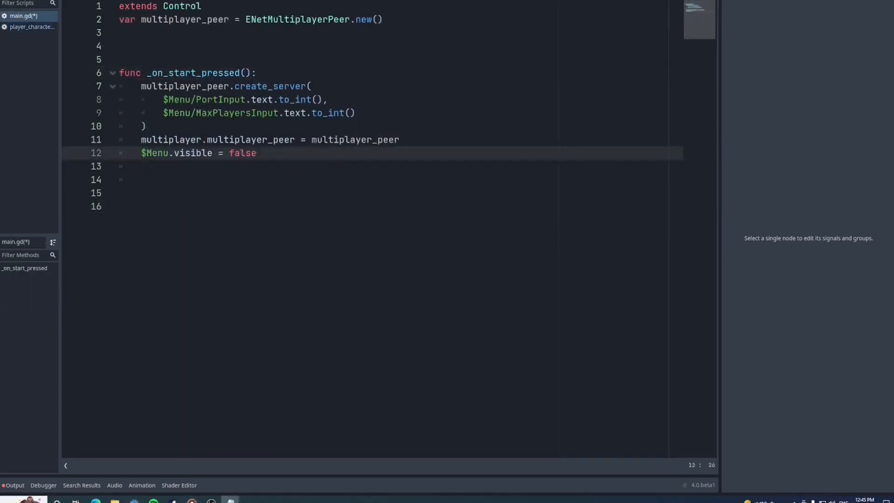
{"action": "type", "text": "var connected_peer_ids = []"}
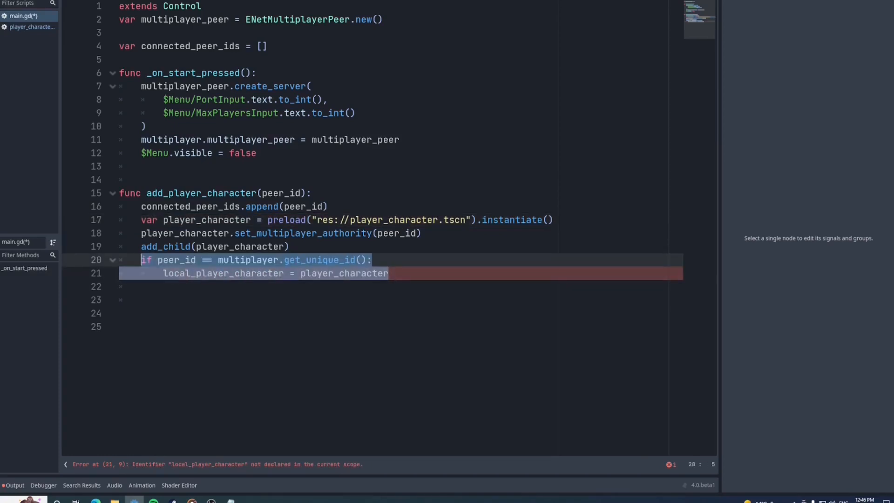
{"action": "key", "text": "Delete"}
{"action": "type", "text": "func add_newly_connected_player_character(new_peer_id):"}
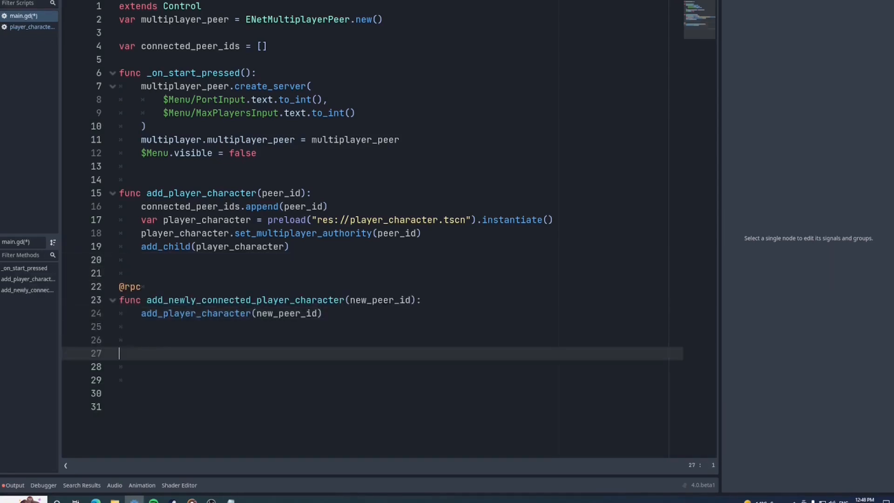
{"action": "type", "text": "@rpc"}
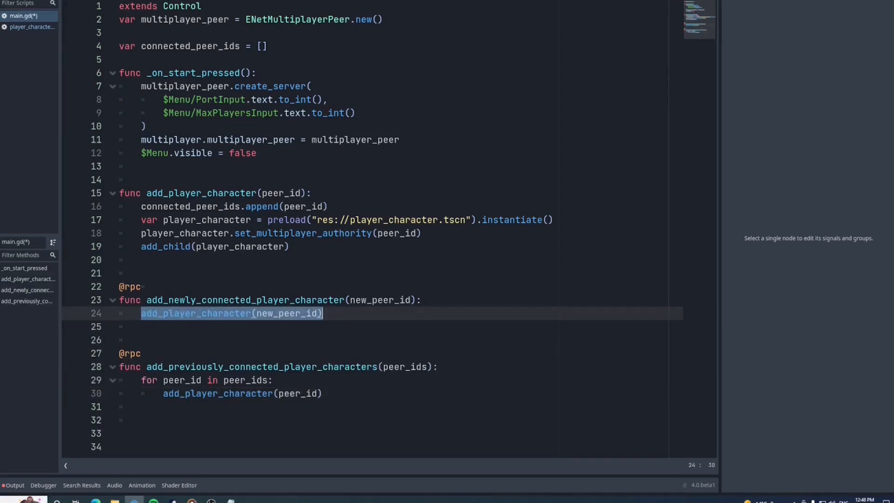
{"action": "type", "text": "pass"}
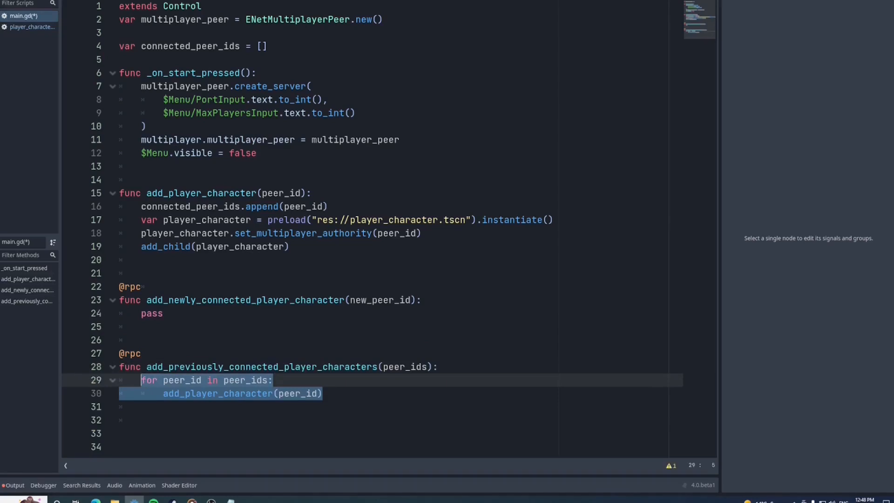
{"action": "type", "text": "(call_remote)"}
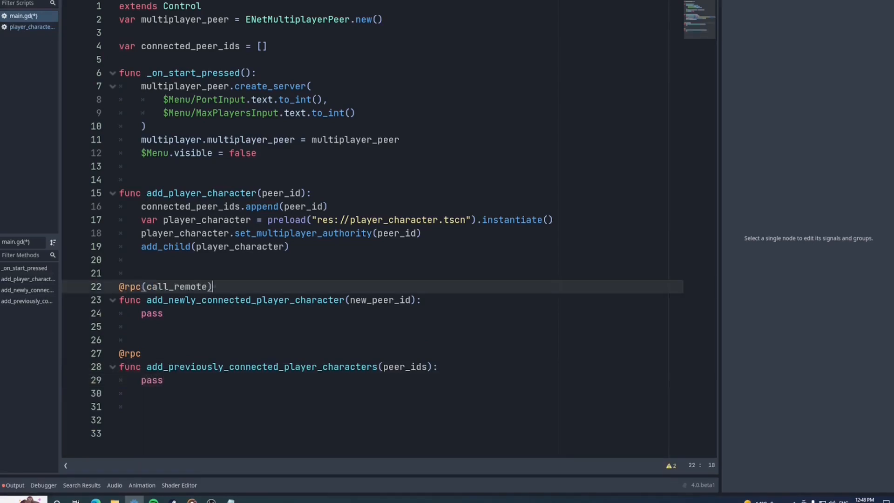
{"action": "type", "text": "(call_remote)"}
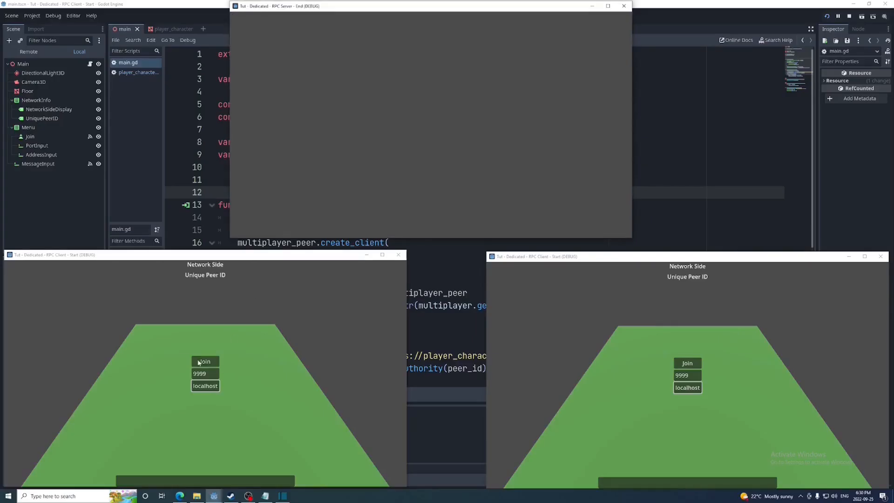
- Start the dedicated server and connect both clients to compare their peer IDs
{"action": "left_click", "coordinate": [205, 361]}
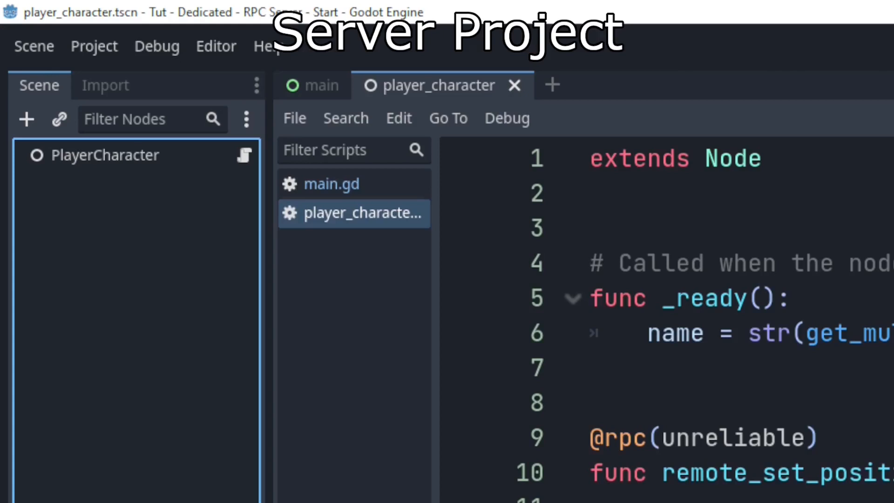
{"action": "left_click", "coordinate": [462, 297]}
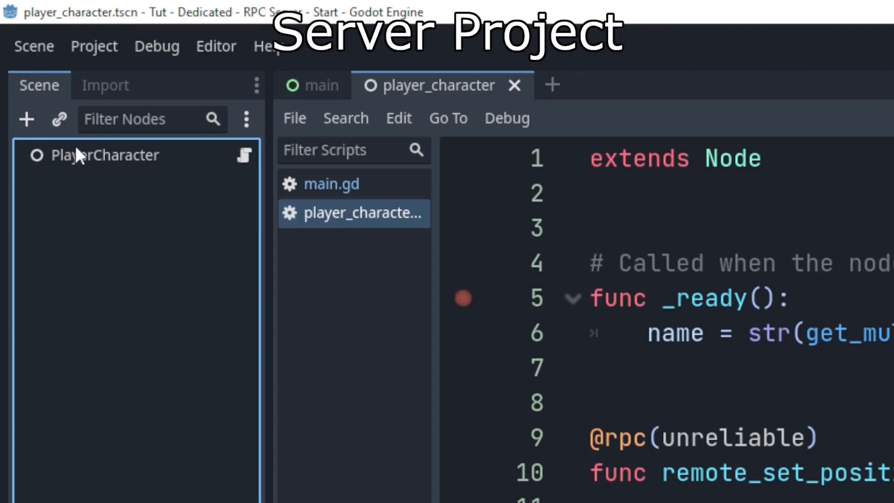
{"action": "left_click", "coordinate": [106, 155]}
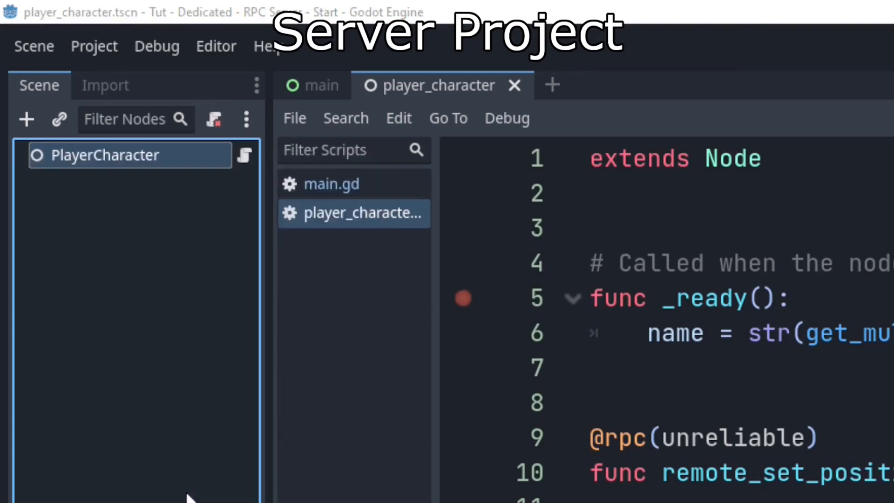
{"action": "double_click", "coordinate": [732, 158]}
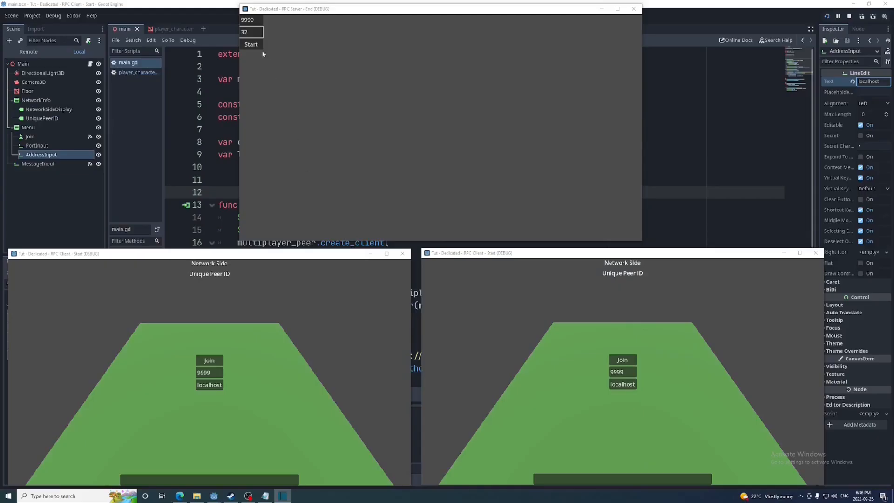
{"action": "left_click", "coordinate": [209, 360]}
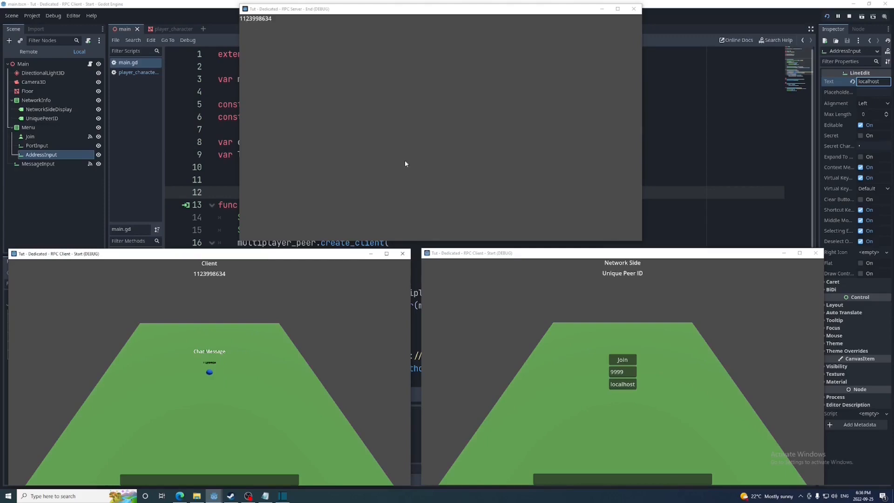
{"action": "left_click", "coordinate": [622, 359]}
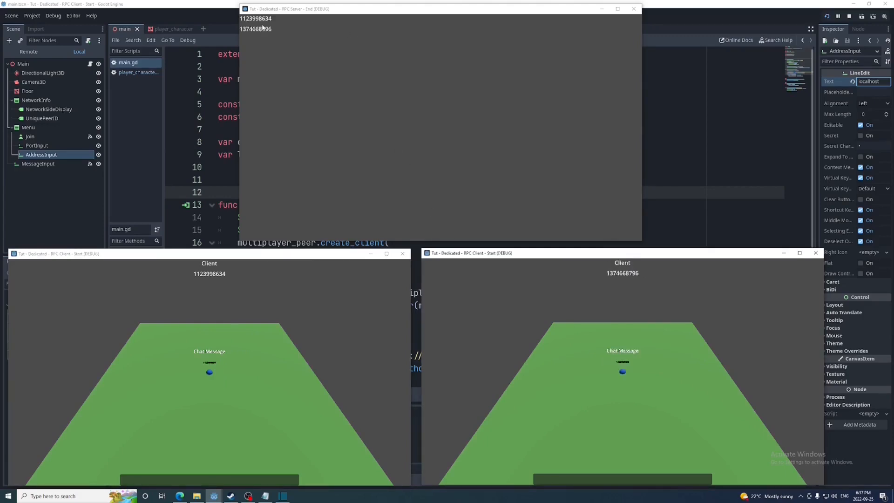
{"action": "mouse_move", "coordinate": [256, 230]}
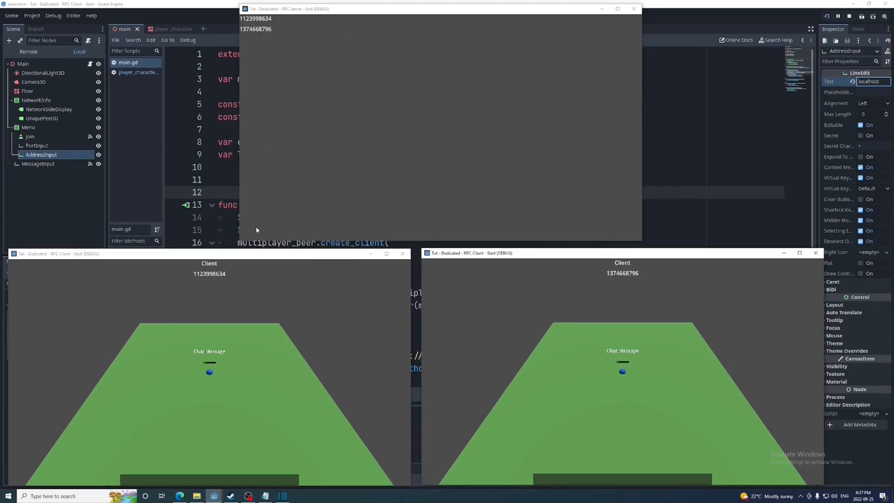
{"action": "mouse_move", "coordinate": [279, 70]}
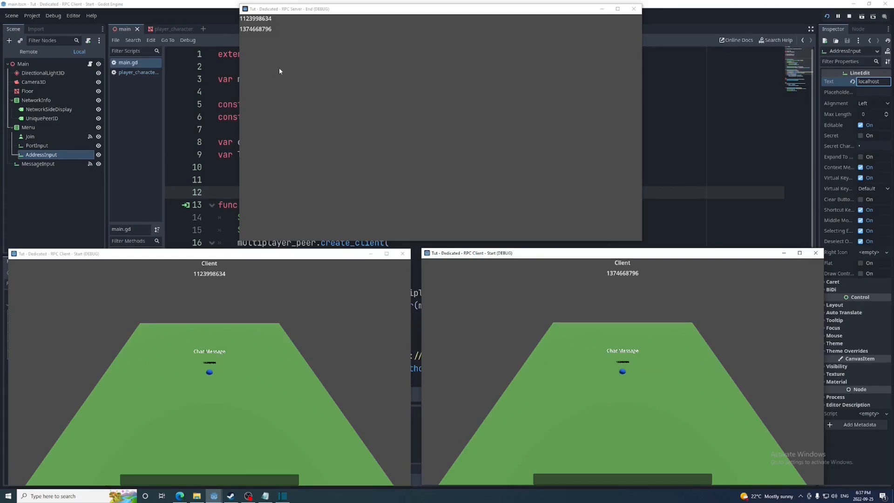
{"action": "mouse_move", "coordinate": [312, 83]}
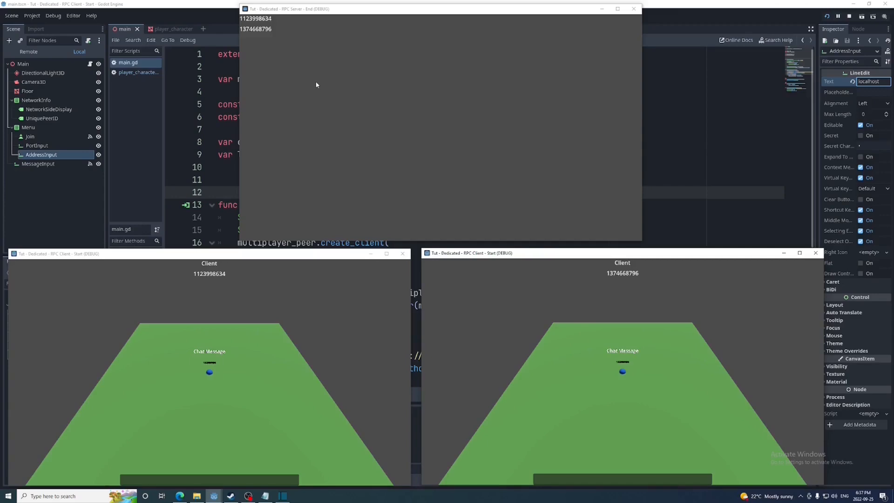
{"action": "mouse_move", "coordinate": [318, 87]}
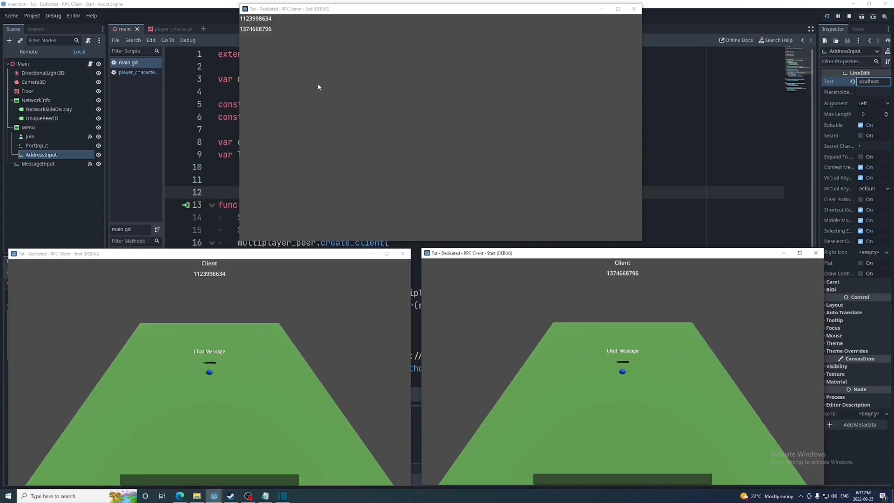
{"action": "mouse_move", "coordinate": [257, 21]}
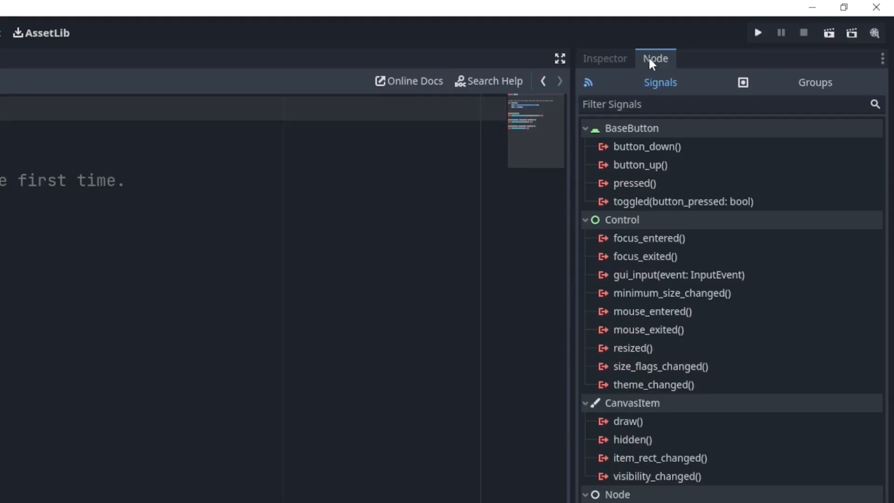
- Connect the Button's pressed signal to a handler calling packet_peer.peer_disconnect() and queue_free()
{"action": "double_click", "coordinate": [635, 183]}
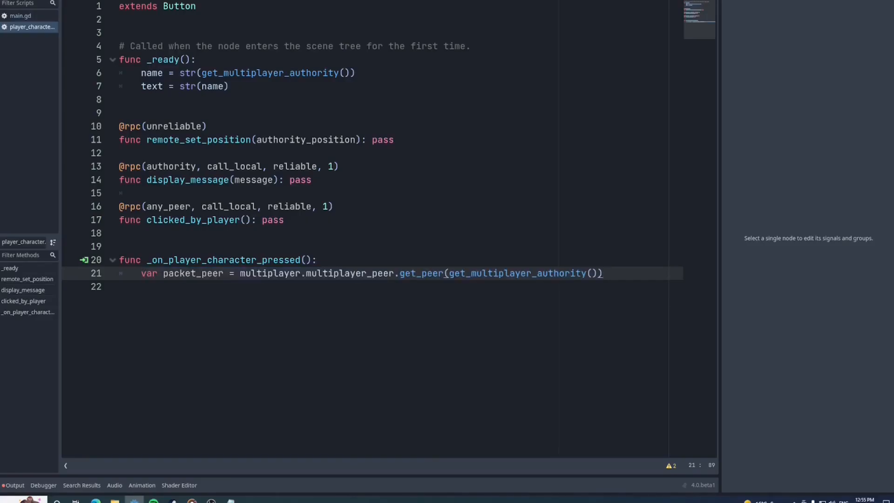
{"action": "double_click", "coordinate": [348, 273]}
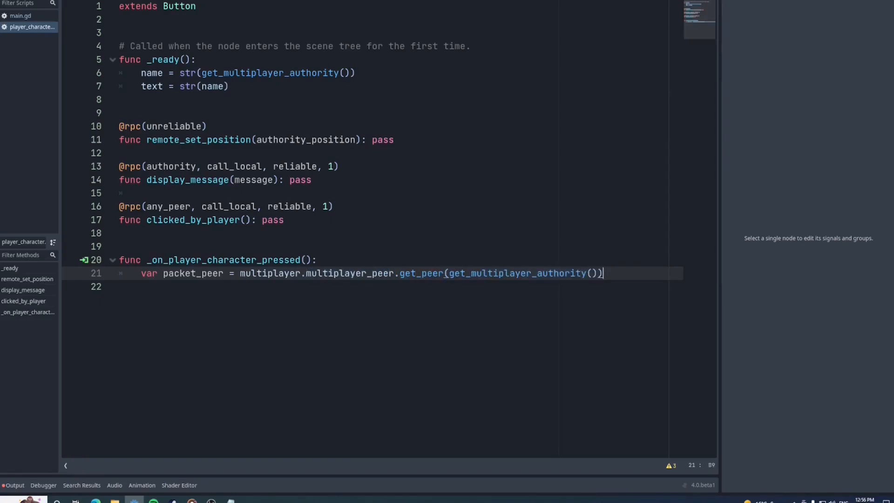
{"action": "type", "text": "packet_peer.peer_disconnect()"}
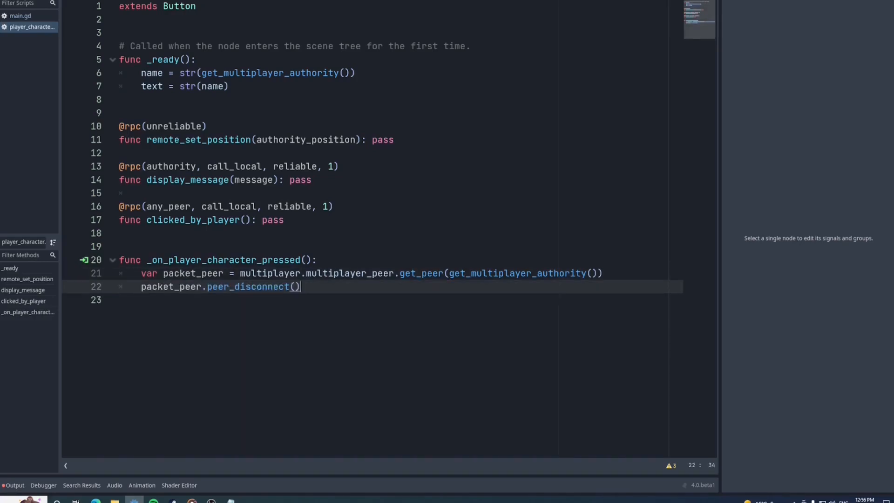
{"action": "type", "text": "queue_free()"}
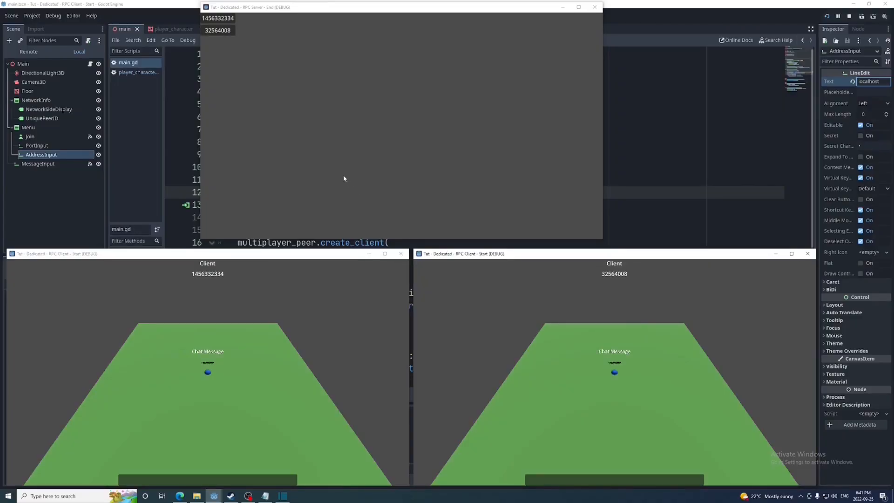
{"action": "mouse_move", "coordinate": [218, 33]}
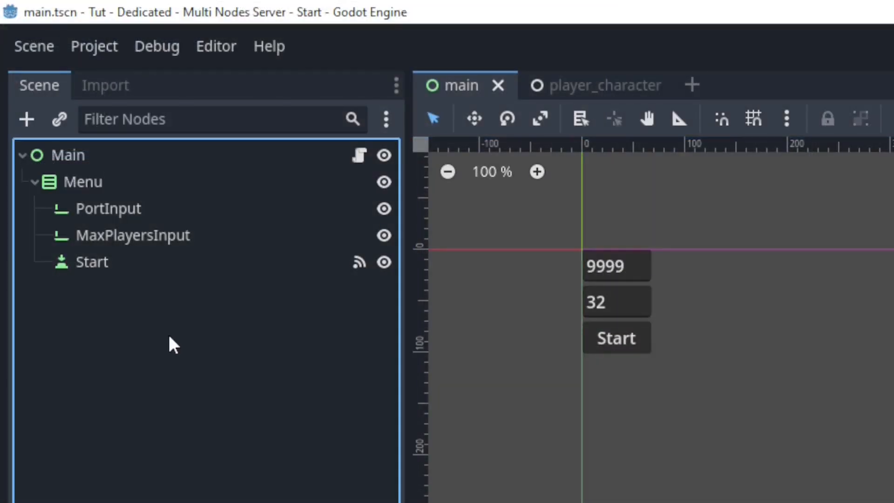
{"action": "mouse_move", "coordinate": [111, 224]}
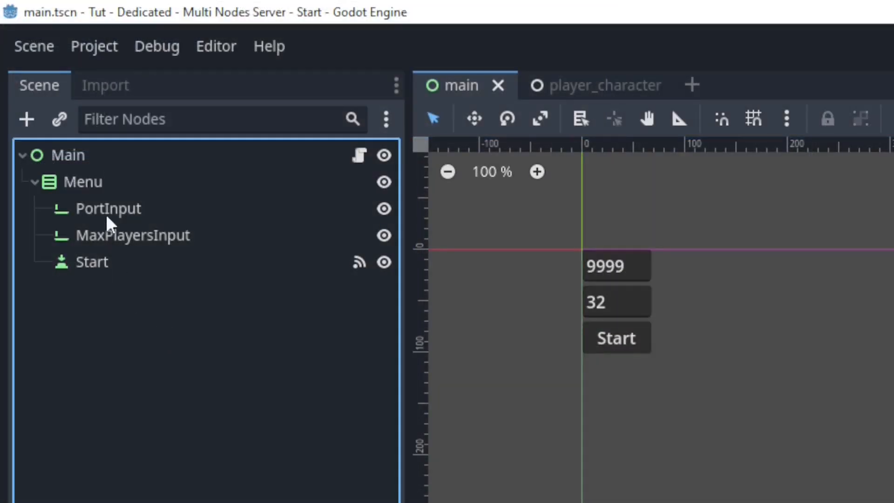
- Inspect the PortInput and MaxPlayersInput nodes in main.tscn
{"action": "left_click", "coordinate": [108, 208]}
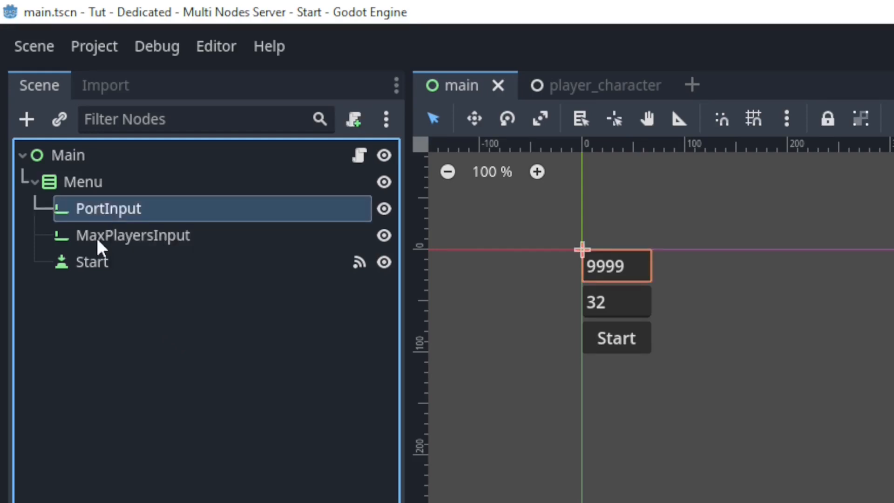
{"action": "left_click", "coordinate": [91, 262]}
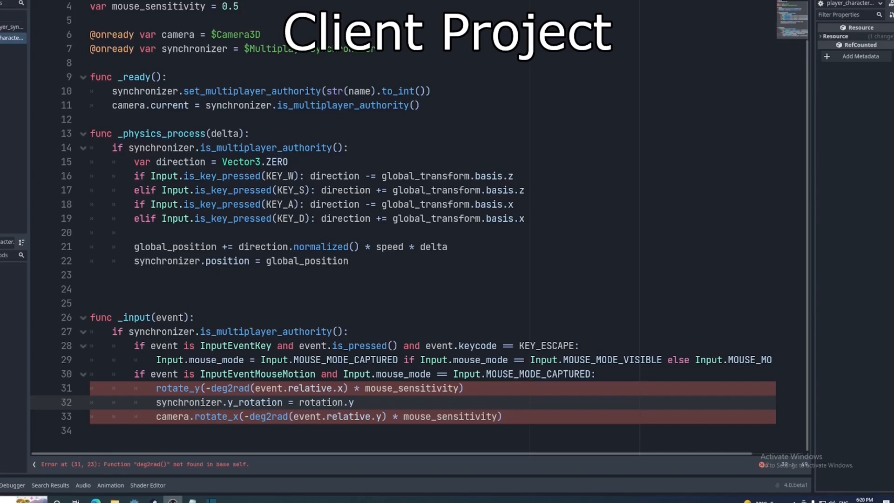
- Replace deg2rad on line 31 with the deg_to_rad autocomplete suggestion
{"action": "left_click", "coordinate": [353, 402]}
{"action": "type", "text": "_"}
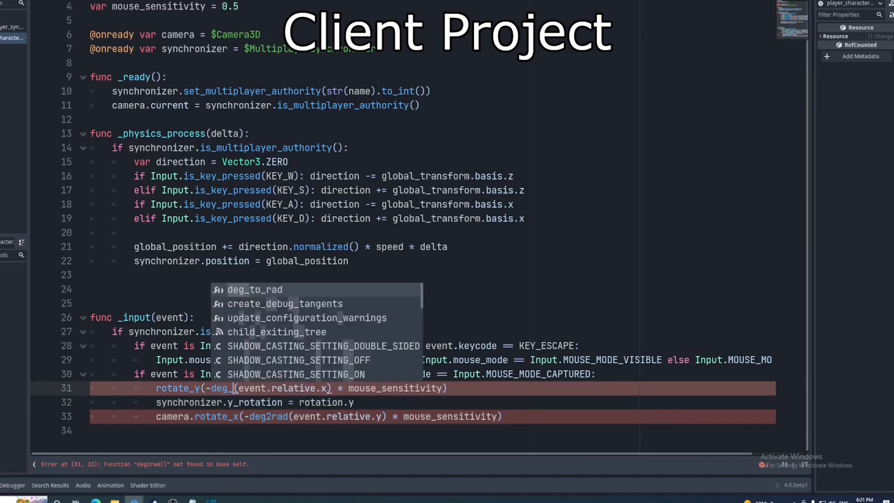
{"action": "left_click", "coordinate": [254, 289]}
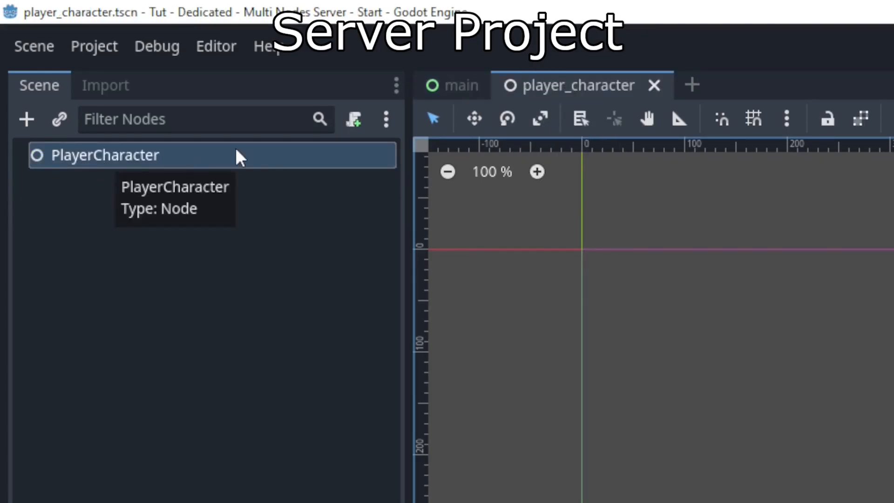
- Attach a PlayerCharacter script setting $MultiplayerSynchronizer authority to str(name).to_int() in _ready
{"action": "left_click", "coordinate": [452, 85]}
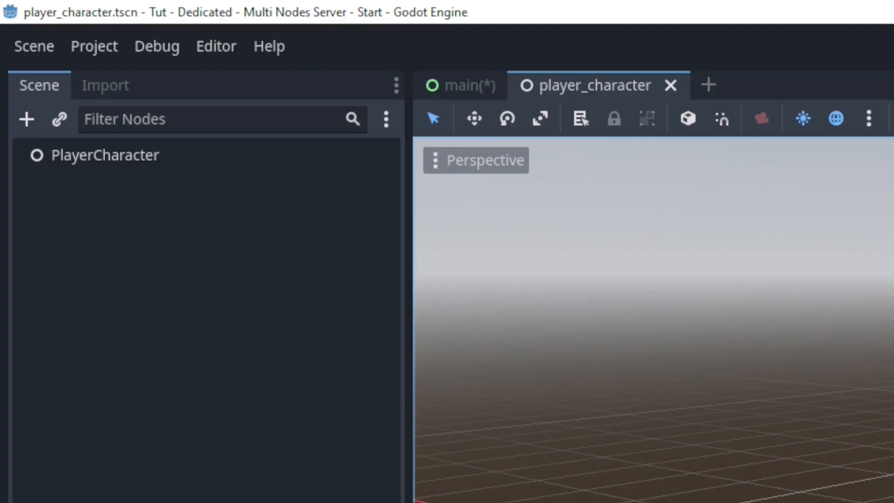
{"action": "right_click", "coordinate": [104, 154]}
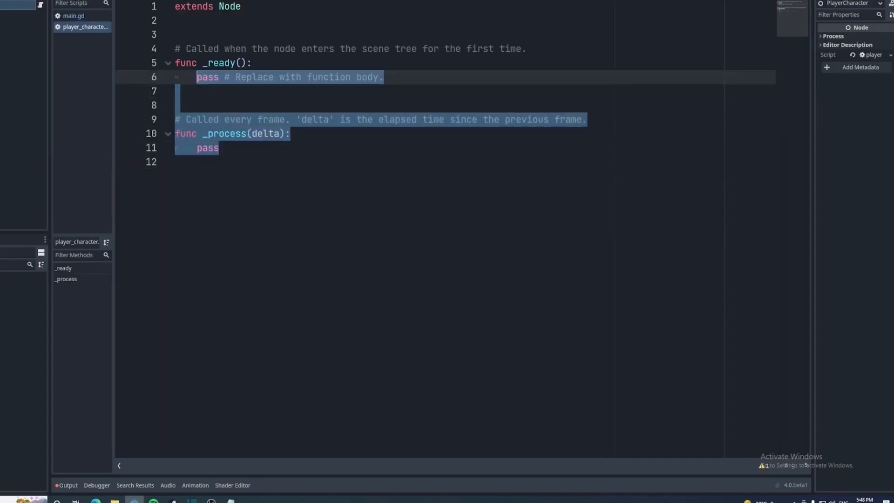
{"action": "type", "text": "$MultiplayerSynchronizer.set_multiplayer_authority(str(name).to_int())"}
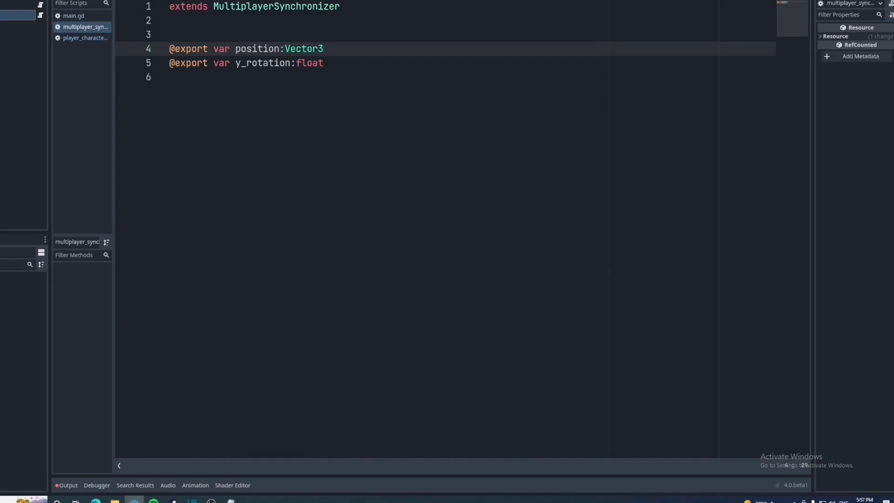
- Add position as a replicated synchronizer property and join the server from a client
{"action": "left_click", "coordinate": [529, 484]}
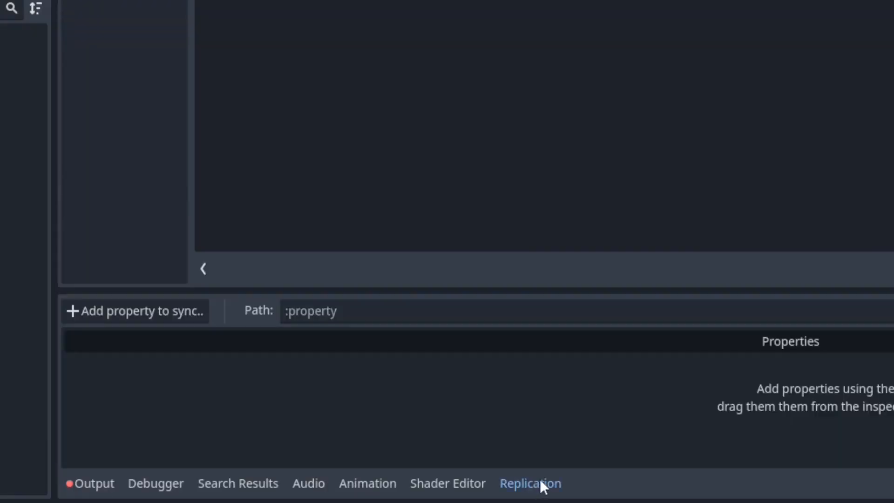
{"action": "left_click", "coordinate": [134, 310]}
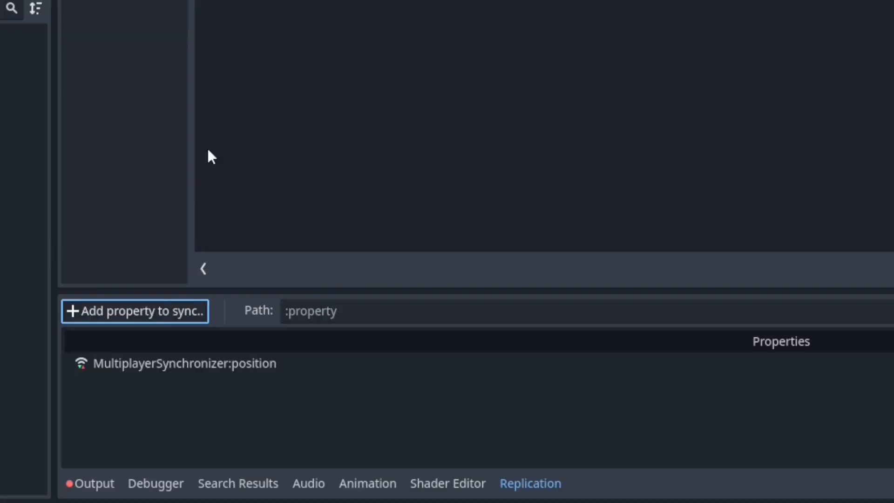
{"action": "left_click", "coordinate": [135, 311]}
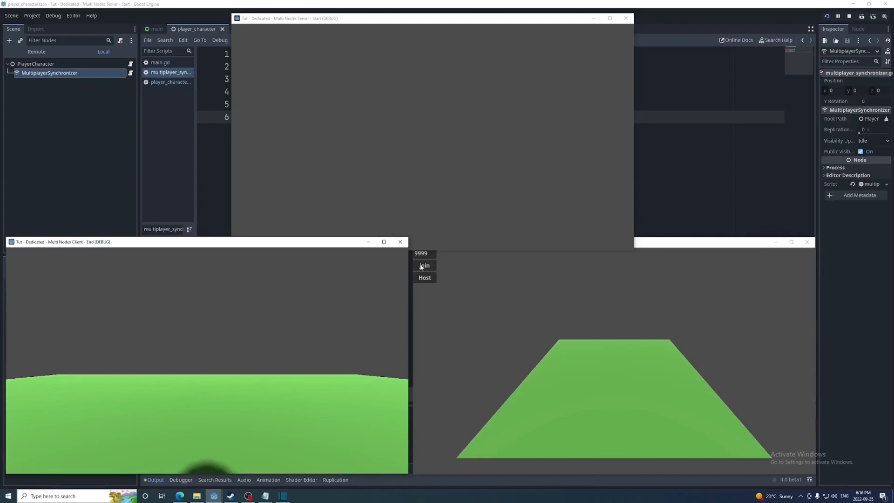
{"action": "left_click", "coordinate": [424, 265]}
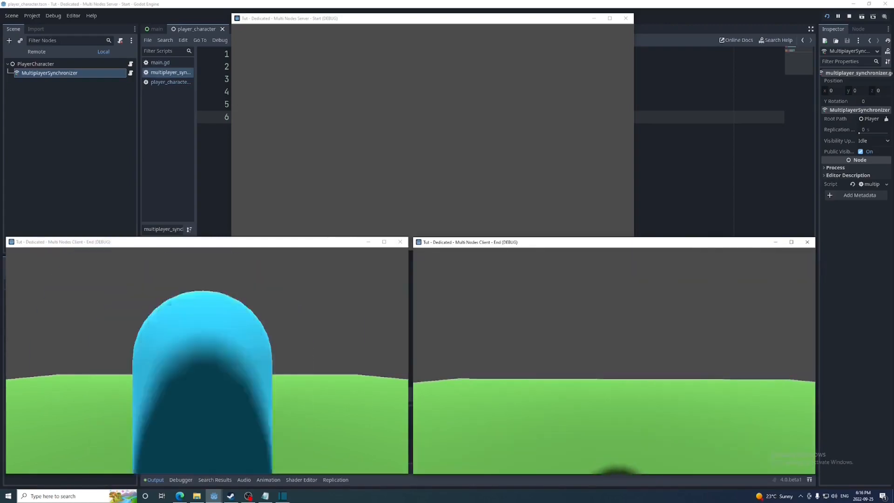